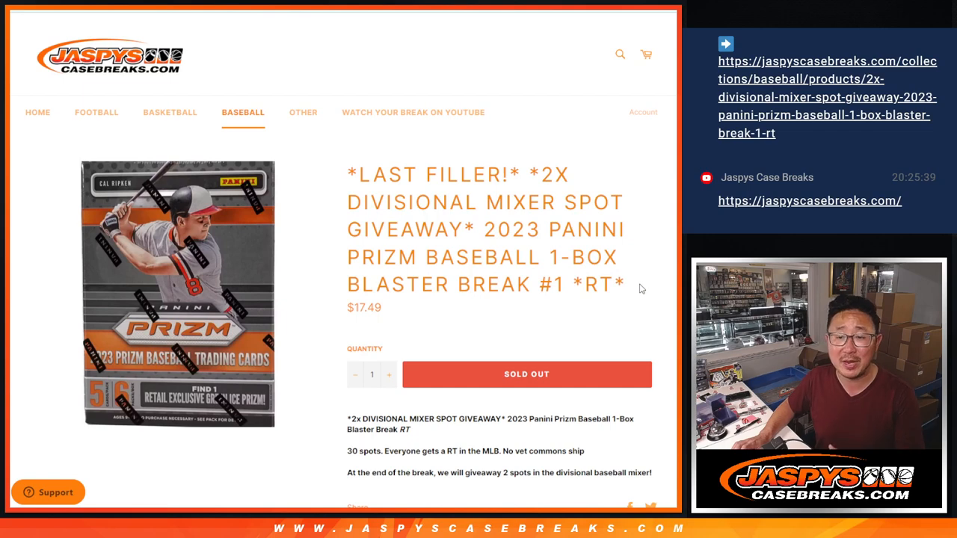
pyautogui.moveTo(557, 213)
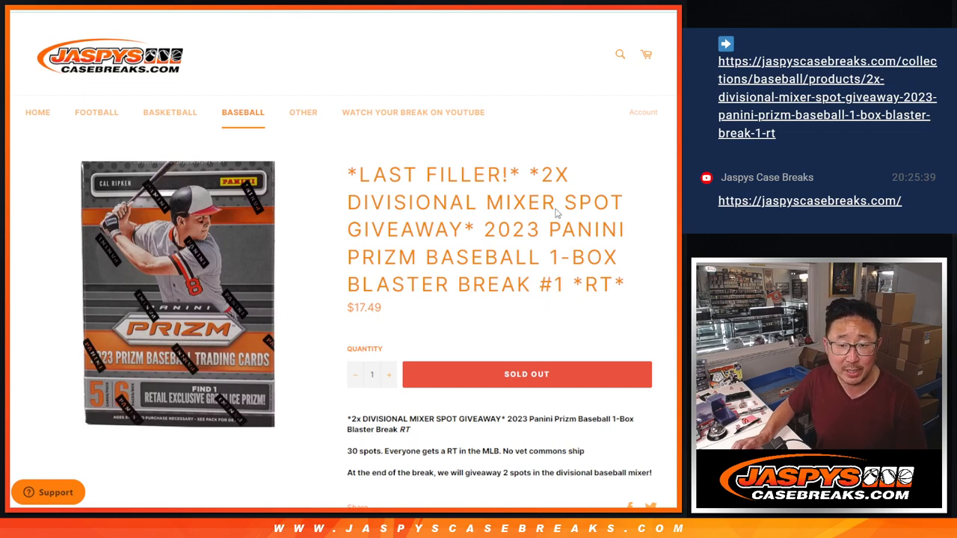
# Highlight DIVISIONAL in the sold-out Prizm baseball listing title and scroll down the page.
pyautogui.doubleClick(414, 202)
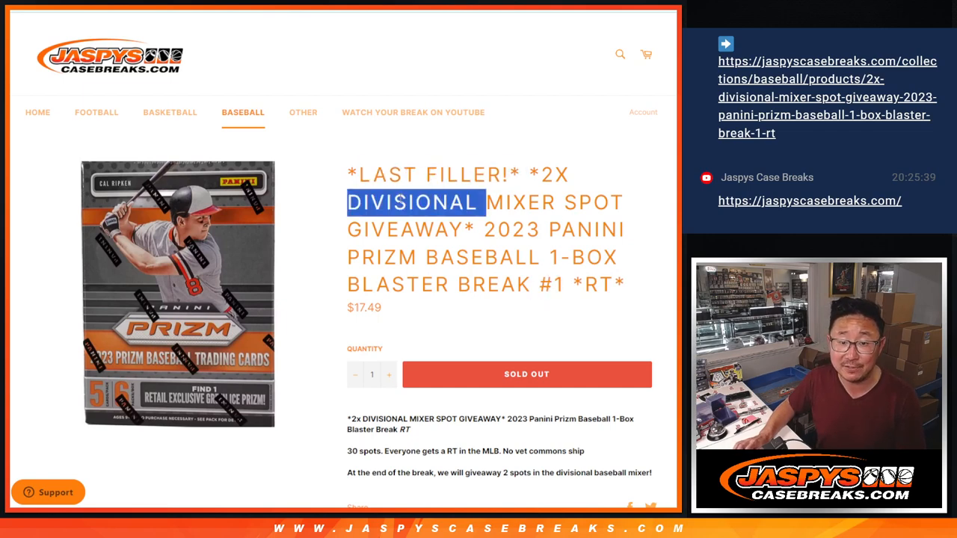
pyautogui.scroll(-3)
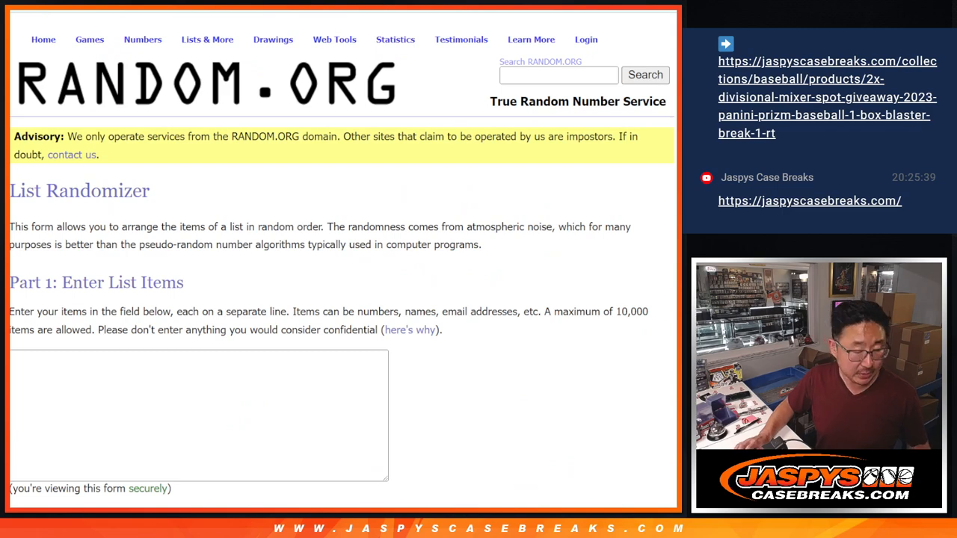
# Focus the List Randomizer text box and scroll through the participant name entries.
pyautogui.click(288, 436)
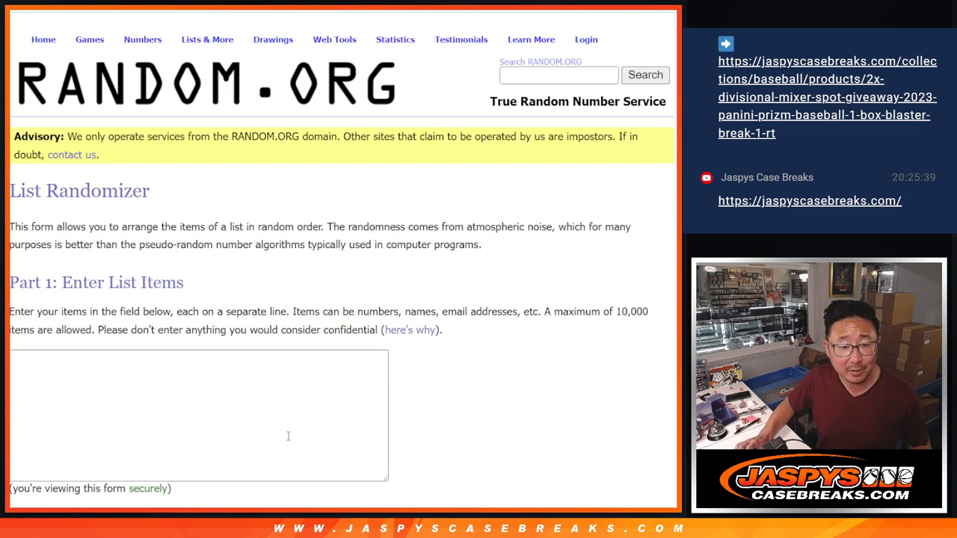
pyautogui.scroll(-3)
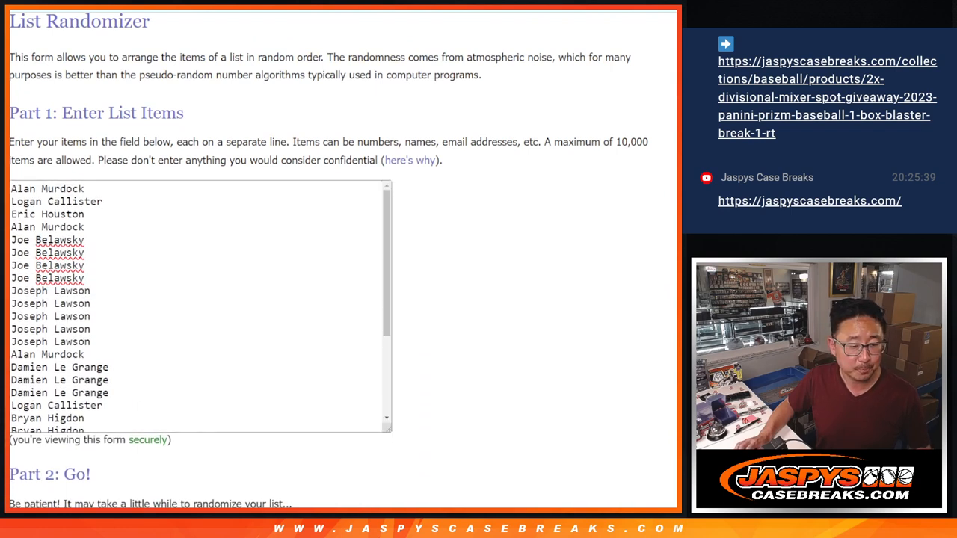
pyautogui.scroll(3)
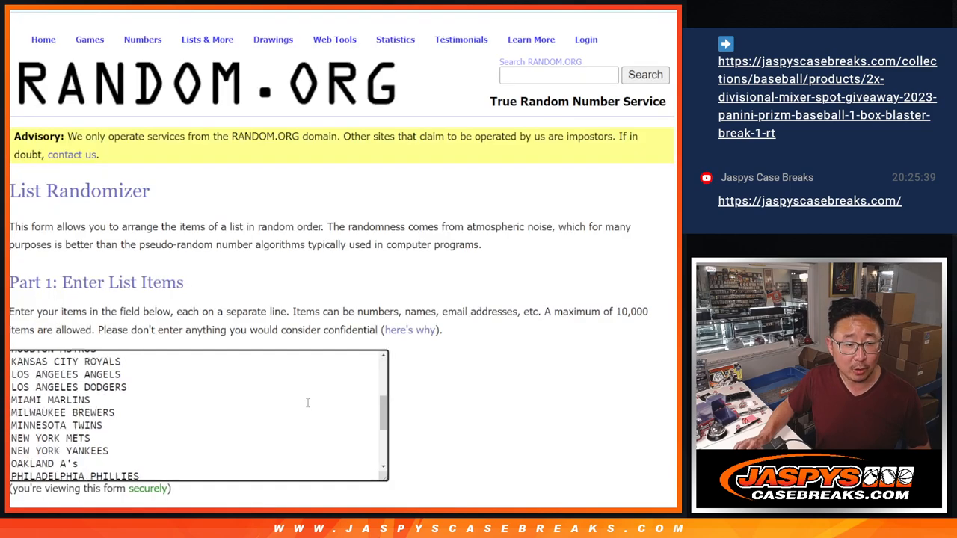
pyautogui.scroll(-3)
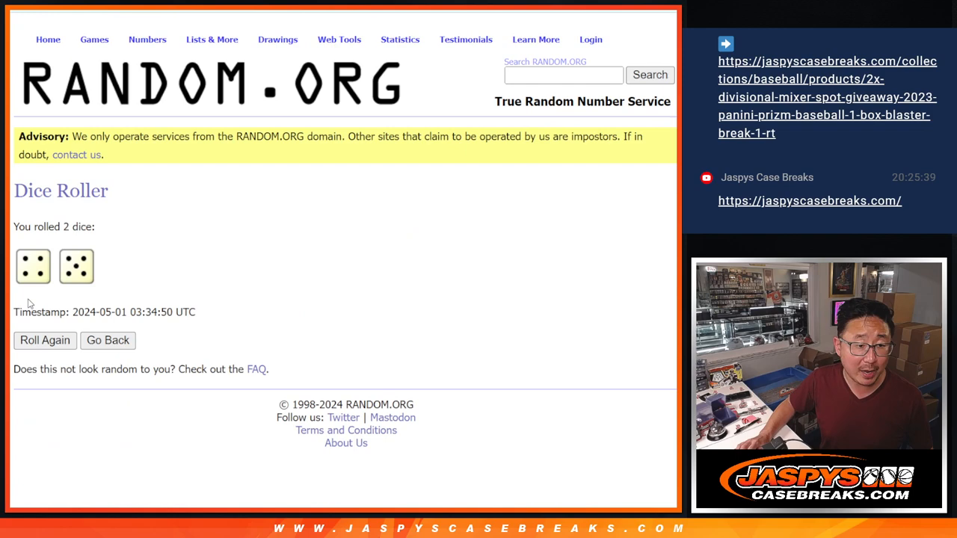
pyautogui.moveTo(211, 39)
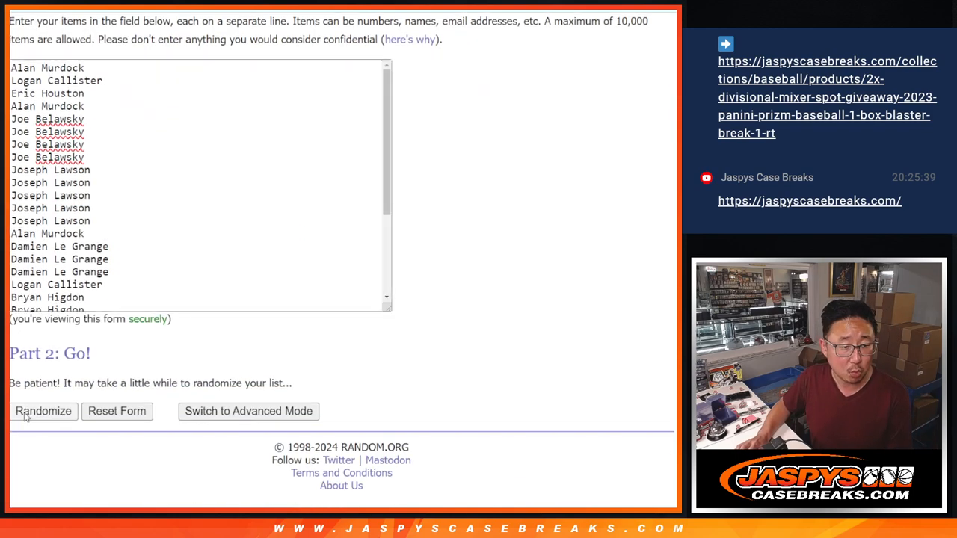
# Randomize the 30-name list, then reshuffle it three more times with Again!
pyautogui.click(43, 412)
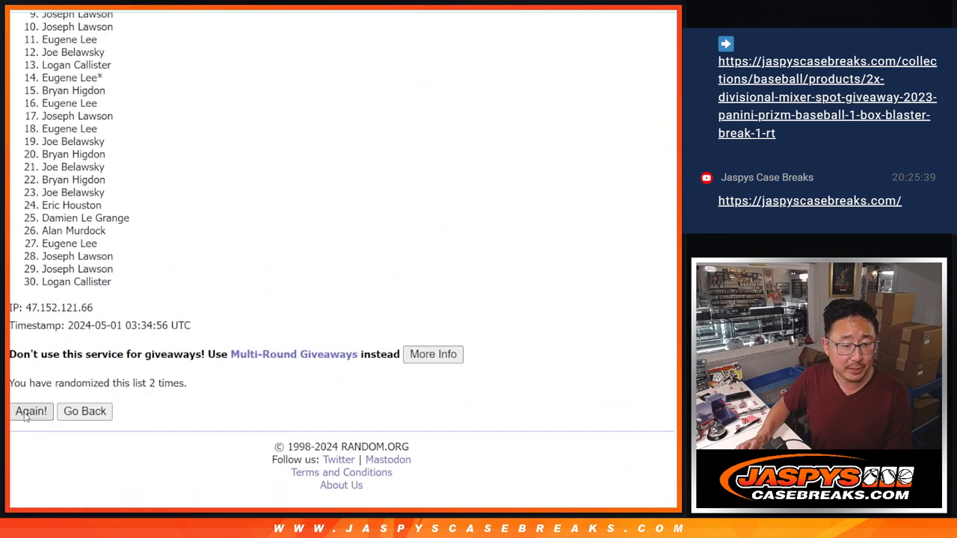
pyautogui.click(30, 411)
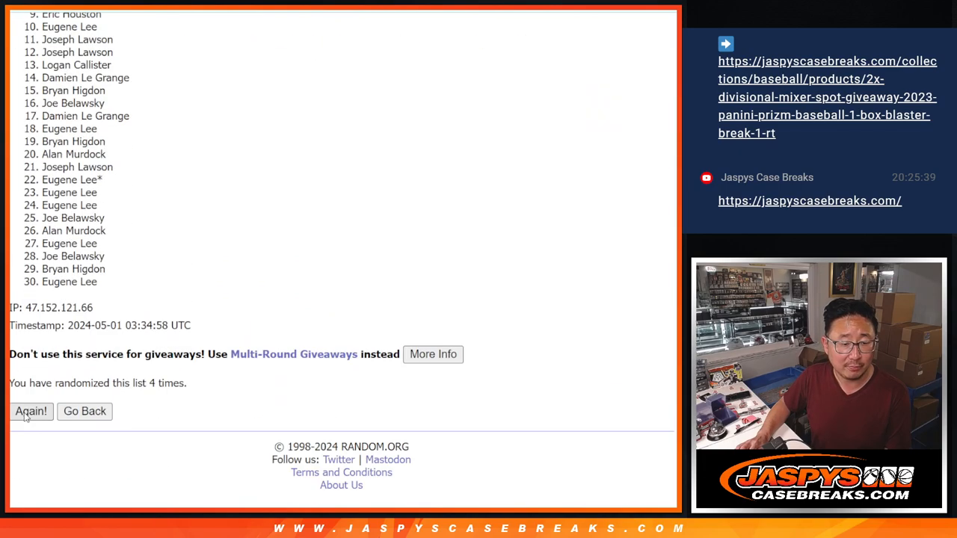
pyautogui.click(31, 411)
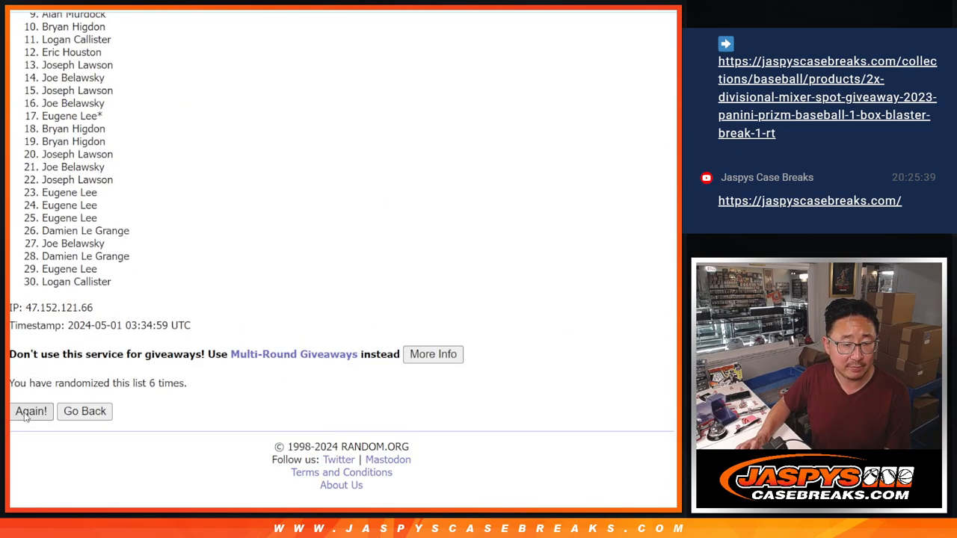
pyautogui.click(31, 412)
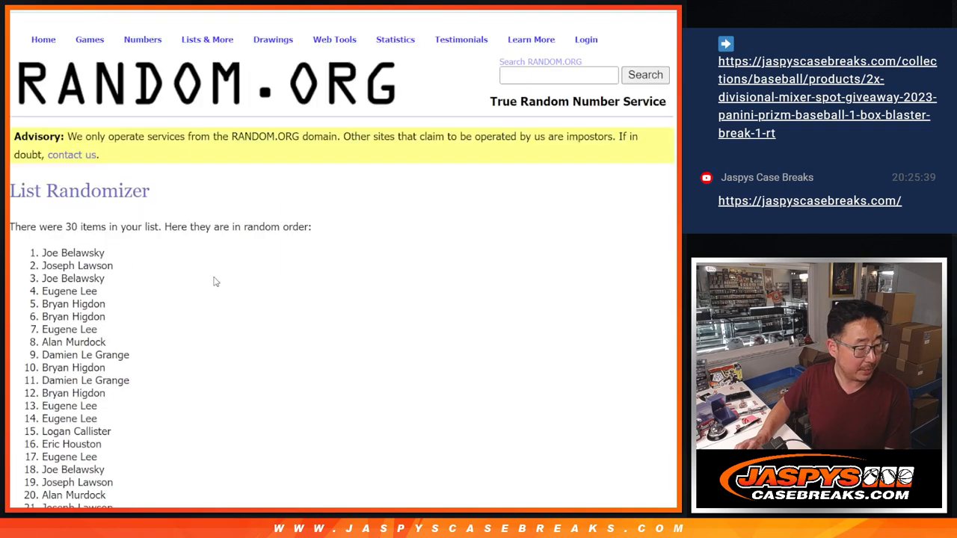
# Reshuffle the team list to start with Toronto Blue Jays and select it for copying.
pyautogui.scroll(-3)
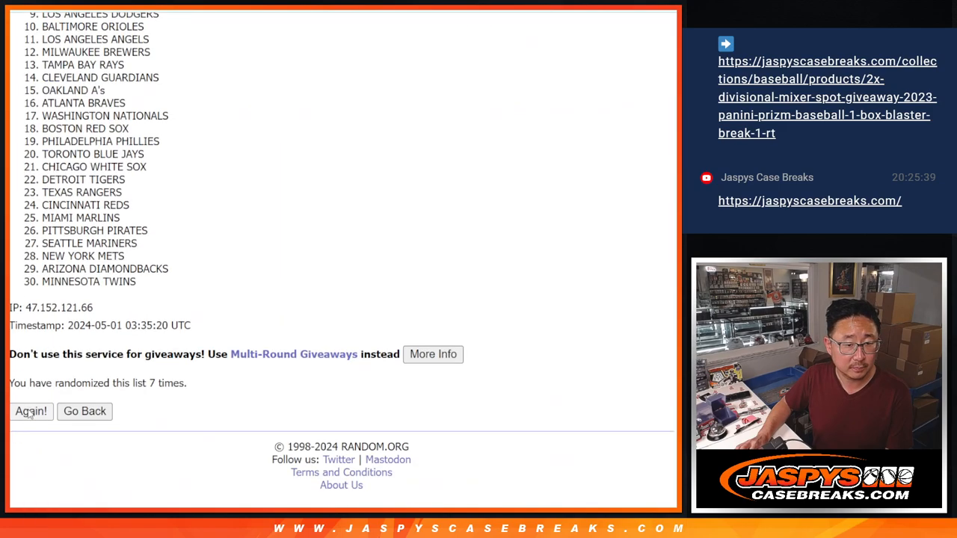
pyautogui.click(31, 411)
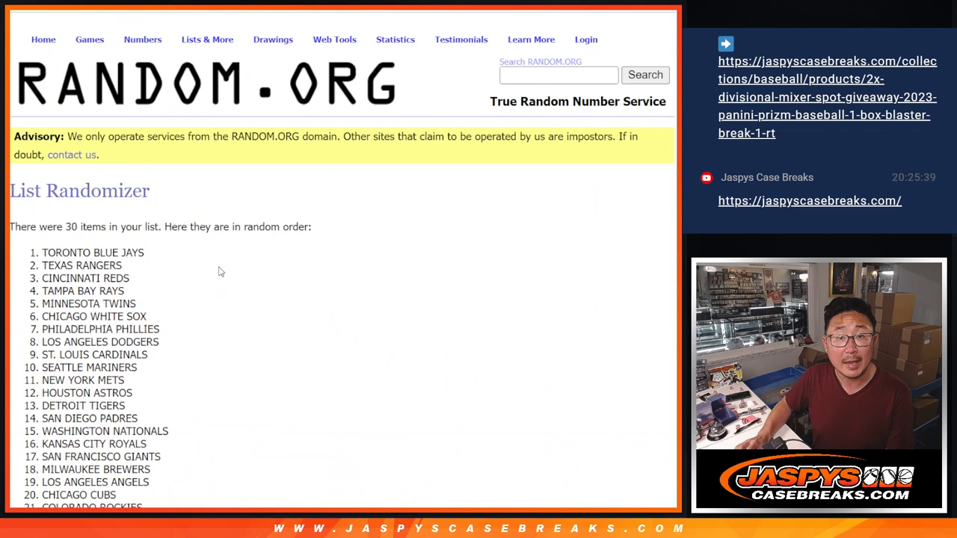
pyautogui.scroll(-3)
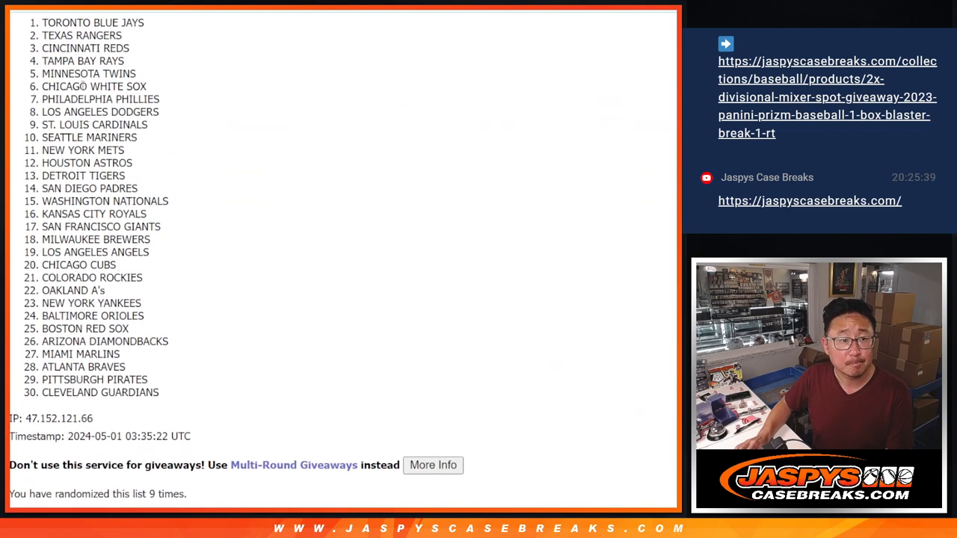
pyautogui.moveTo(42, 23); pyautogui.dragTo(148, 379)
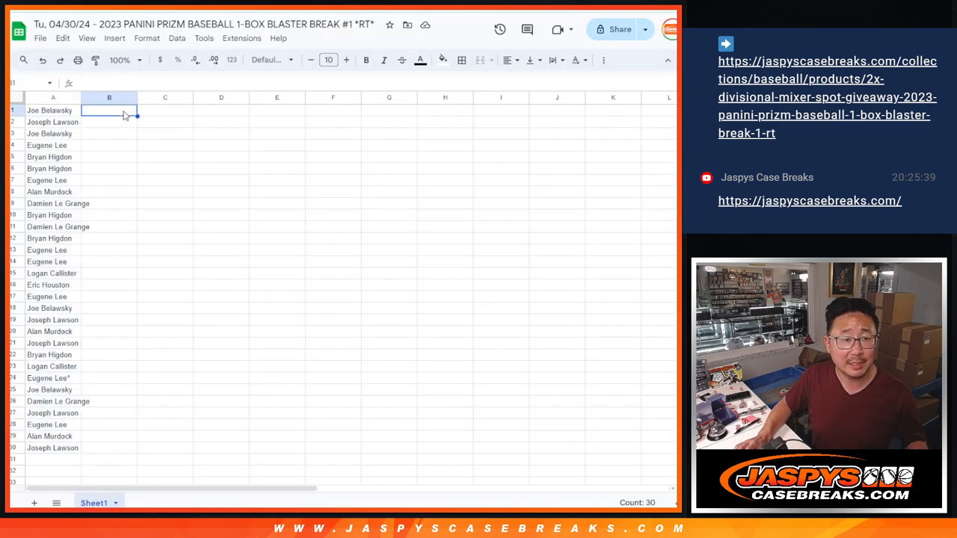
# Paste the shuffled teams beside the names and zoom the sheet to 150%.
pyautogui.press('ctrl+v')
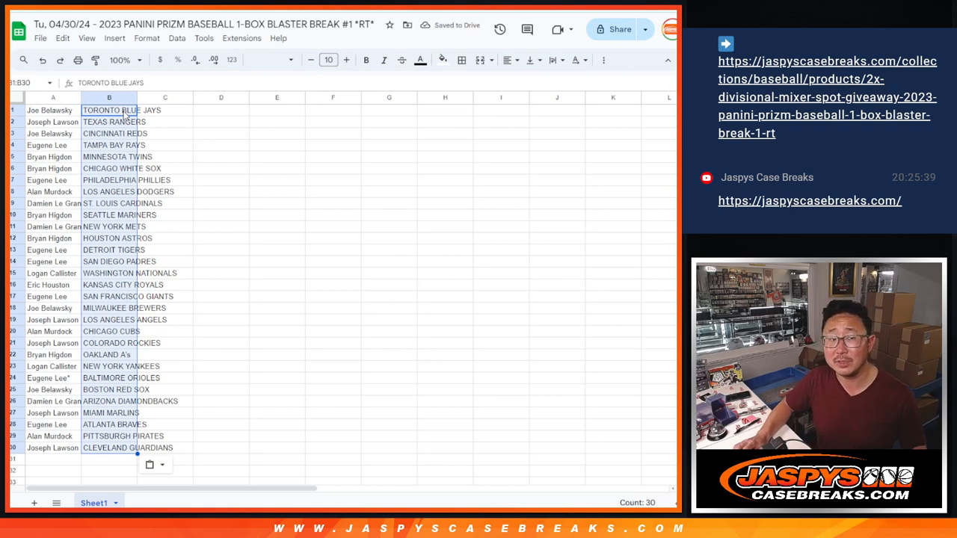
pyautogui.click(265, 60)
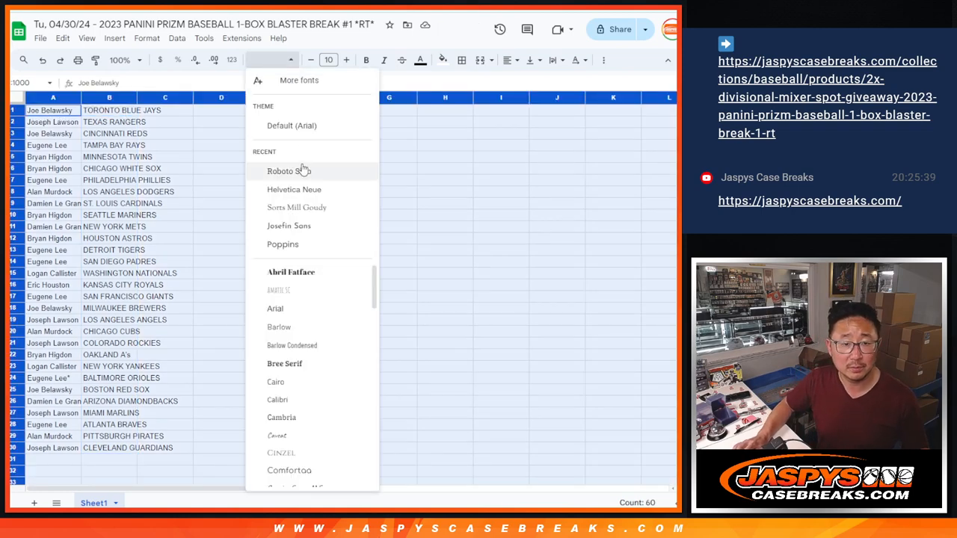
pyautogui.click(288, 170)
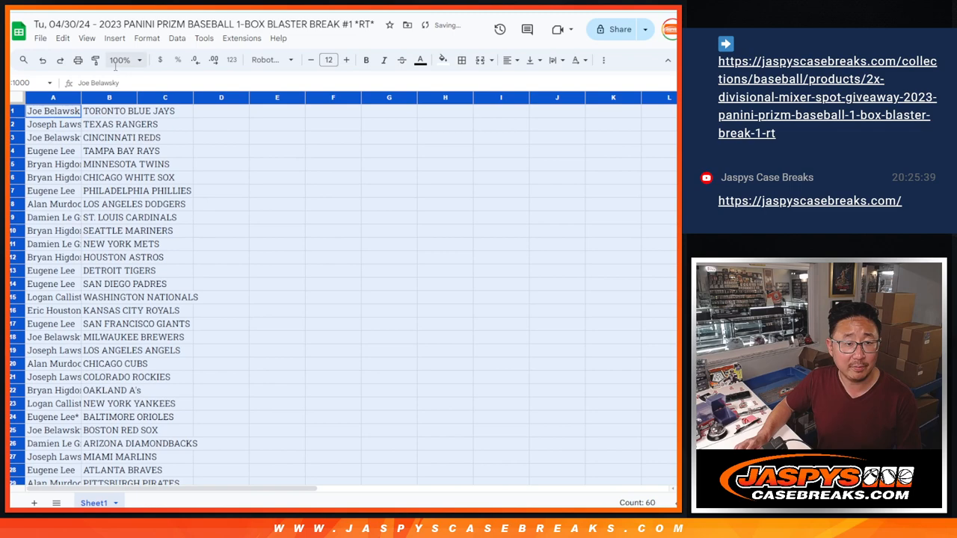
pyautogui.click(123, 60)
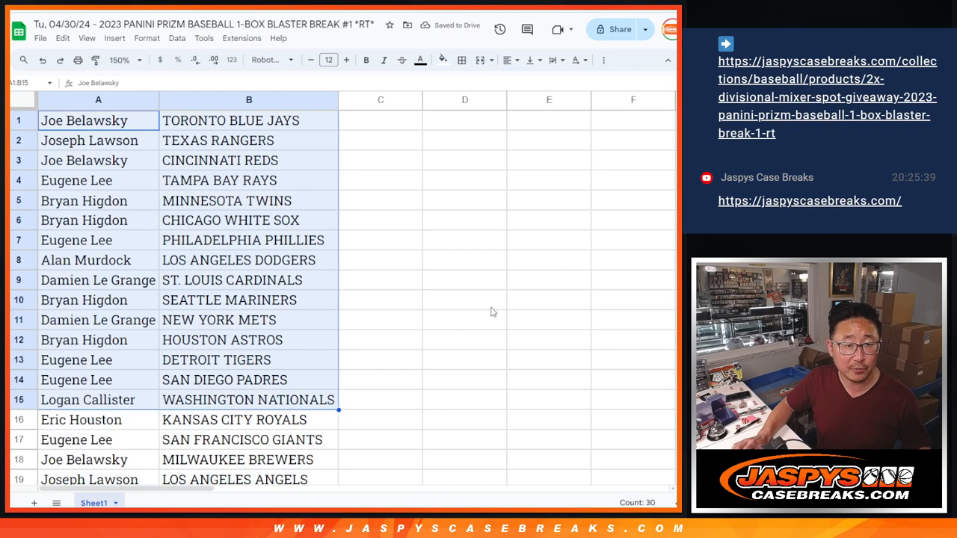
pyautogui.moveTo(451, 264)
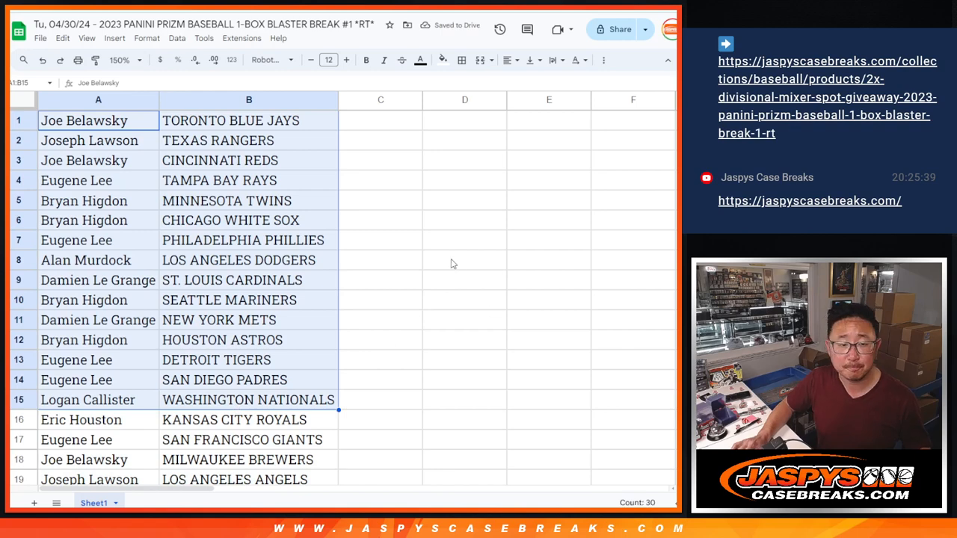
# Select the pairings in A16:B30, then scroll back to the top of the sheet.
pyautogui.scroll(-3)
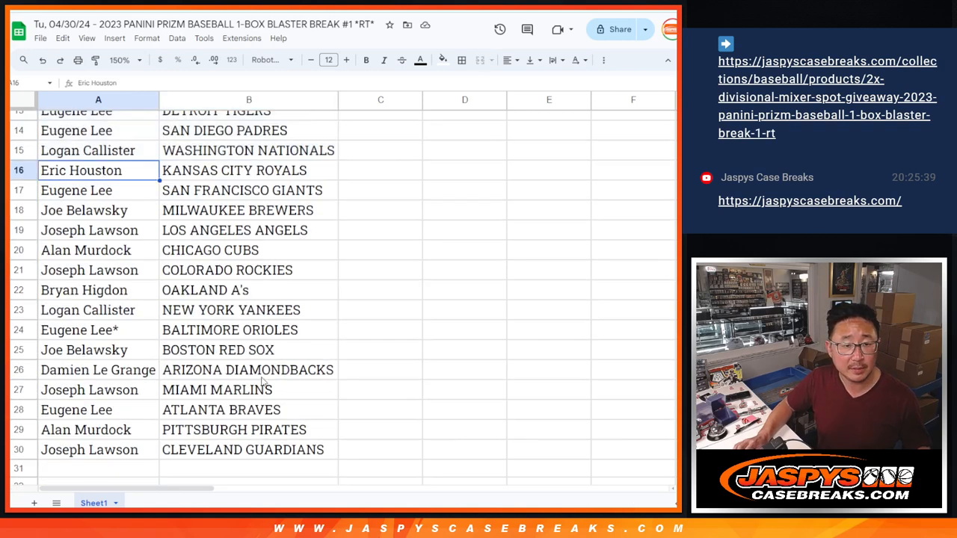
pyautogui.moveTo(98, 169); pyautogui.dragTo(249, 450)
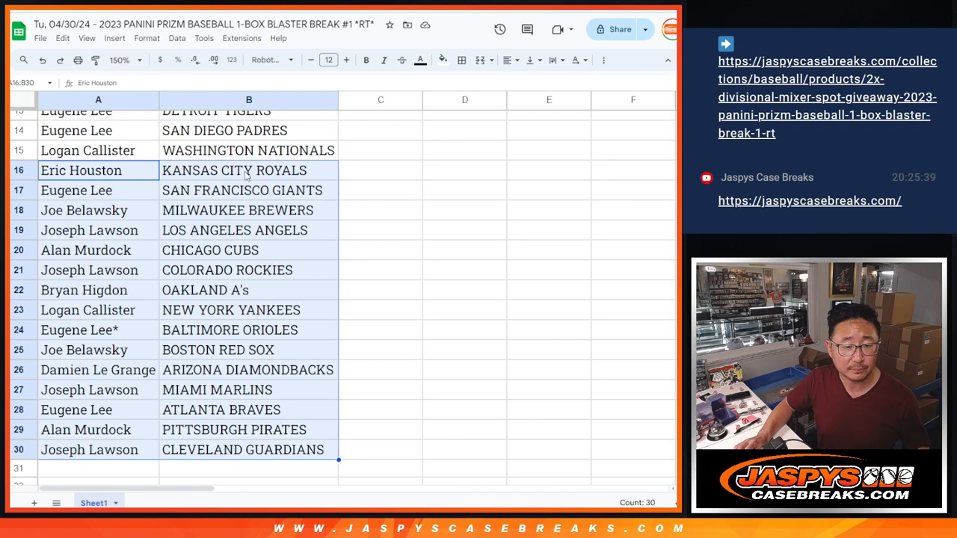
pyautogui.scroll(3)
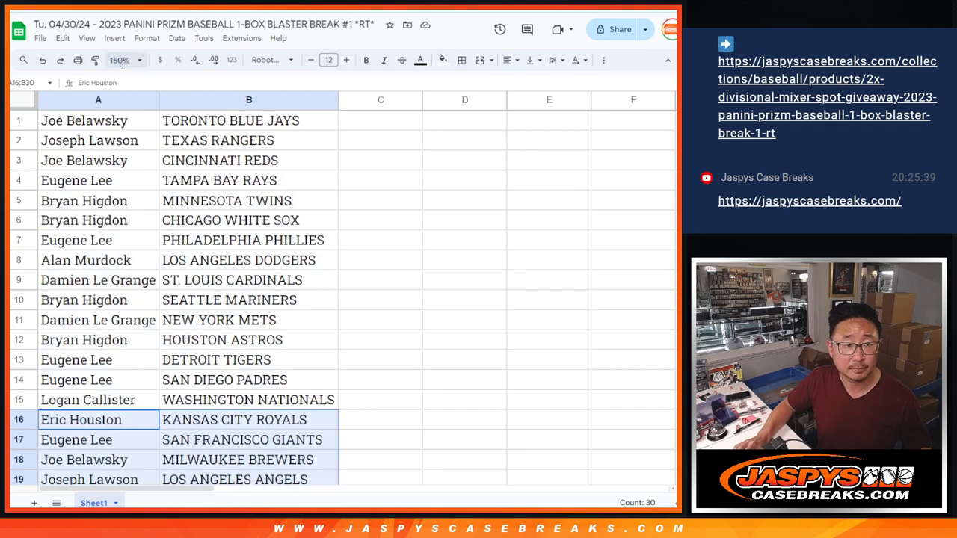
# Sort the sheet A to Z by team, Arizona Diamondbacks through Washington Nationals.
pyautogui.rightClick(149, 97)
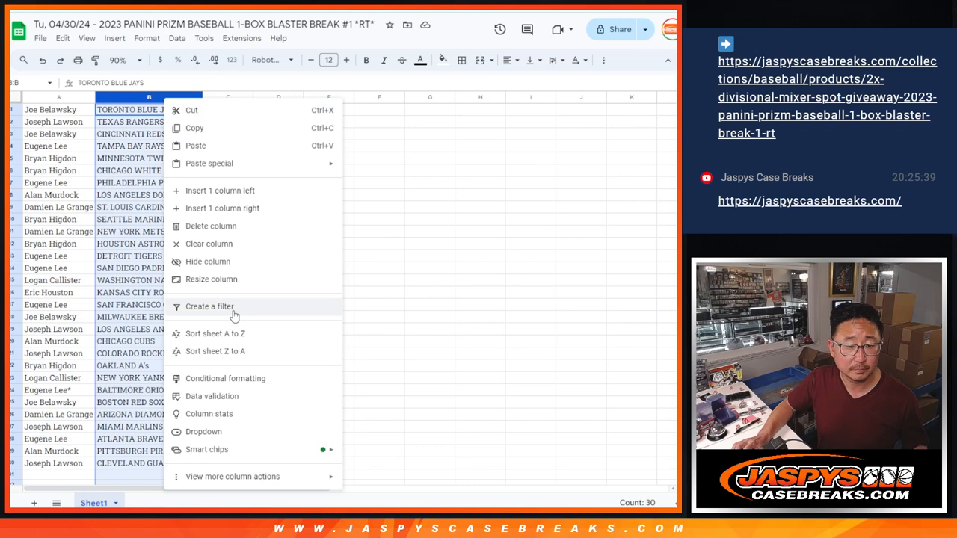
pyautogui.click(215, 334)
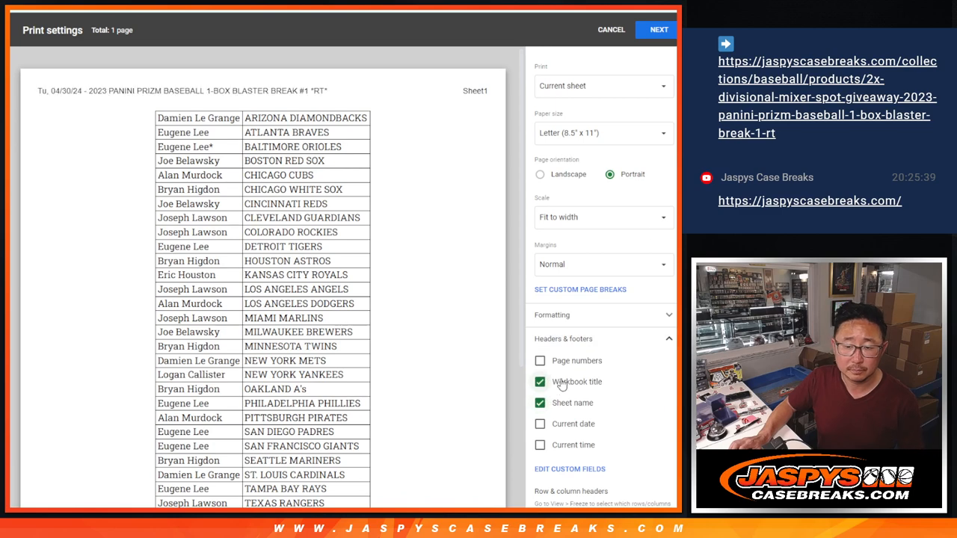
pyautogui.click(659, 29)
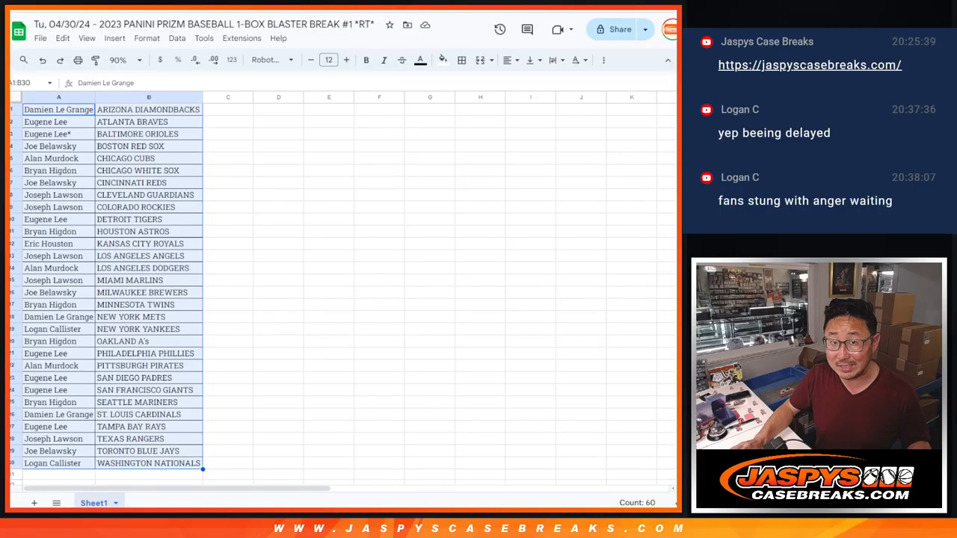
# Switch to RANDOM.ORG and go to the List Randomizer page.
pyautogui.click(58, 109)
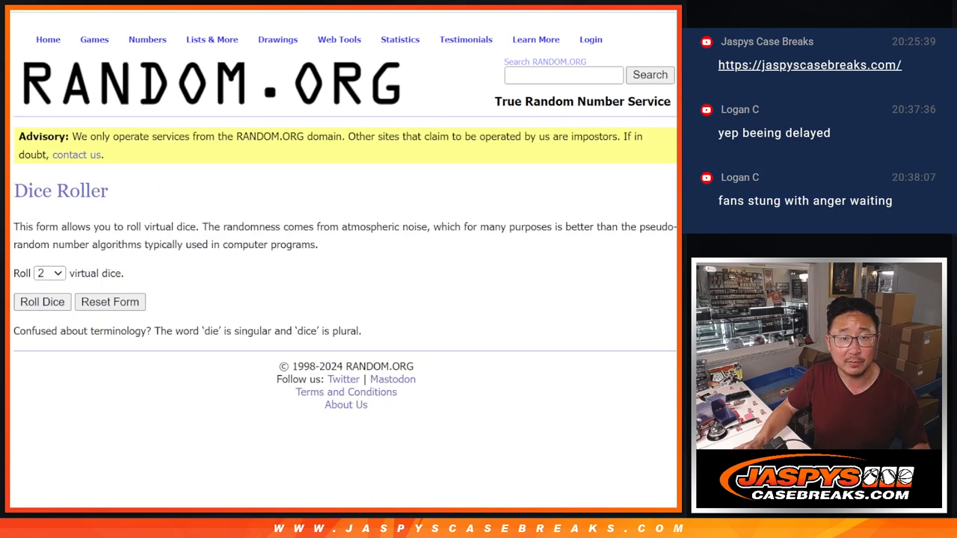
pyautogui.click(42, 302)
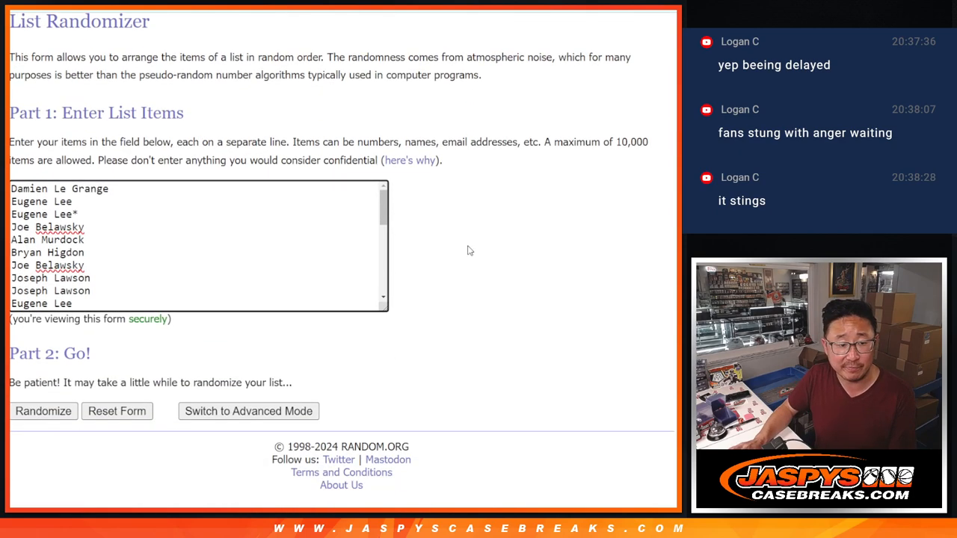
# Randomize the team-sorted name list and reshuffle it twice more.
pyautogui.click(43, 411)
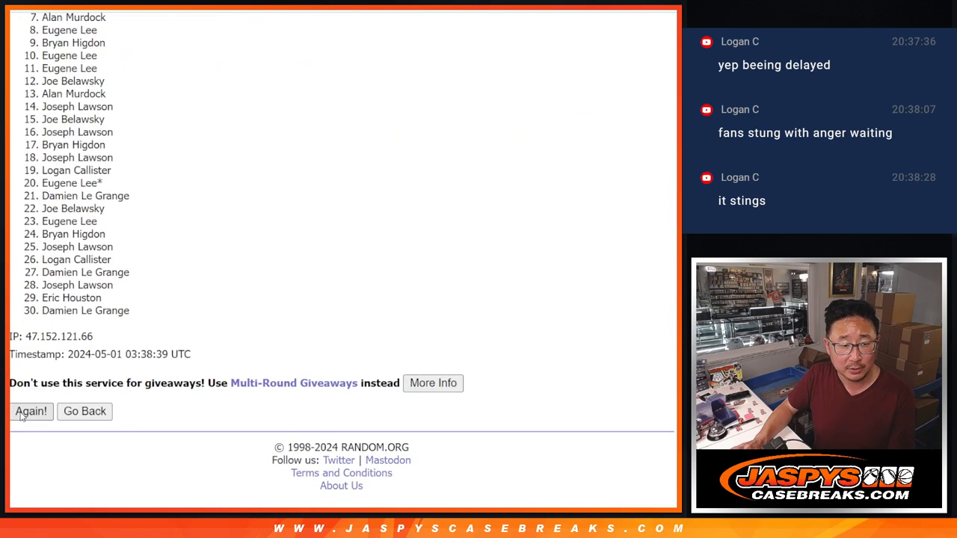
pyautogui.click(31, 411)
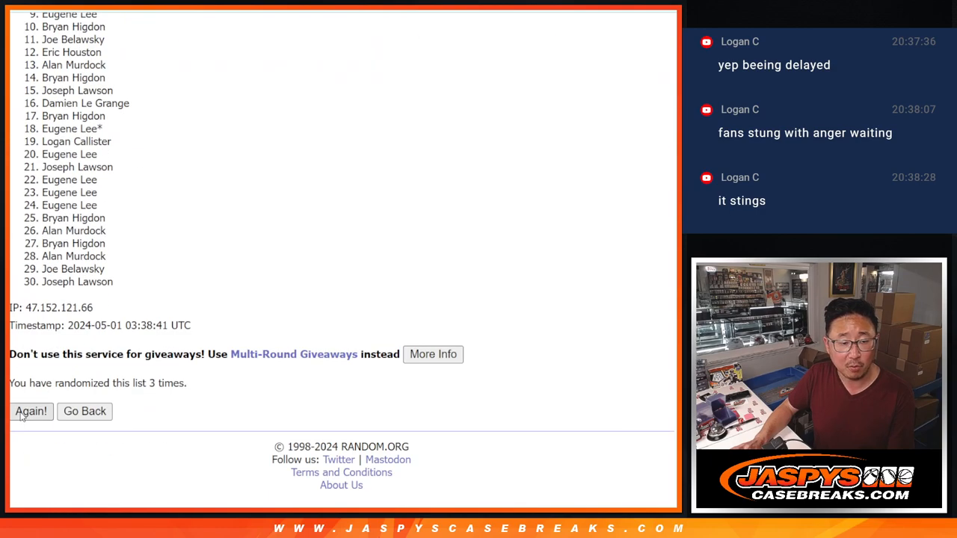
pyautogui.click(31, 412)
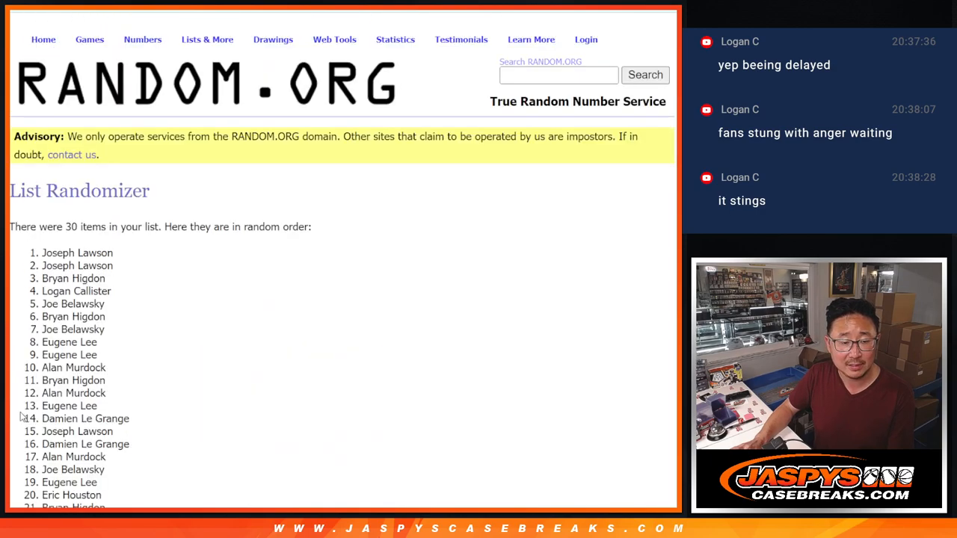
pyautogui.scroll(-3)
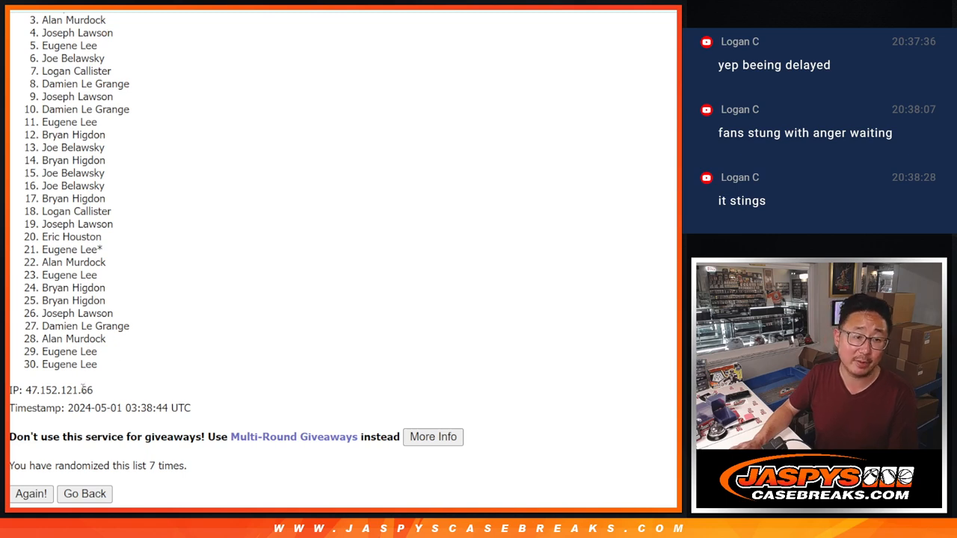
pyautogui.moveTo(593, 309)
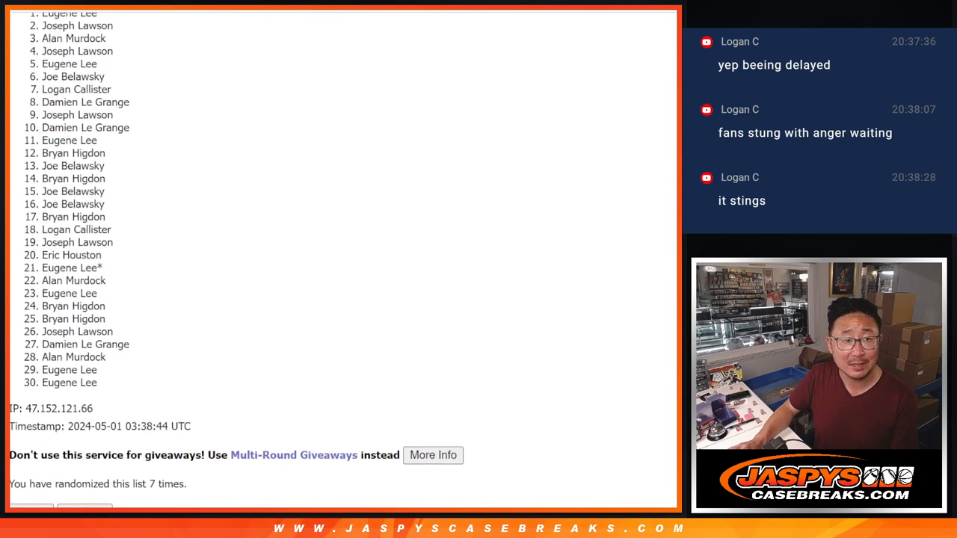
pyautogui.scroll(3)
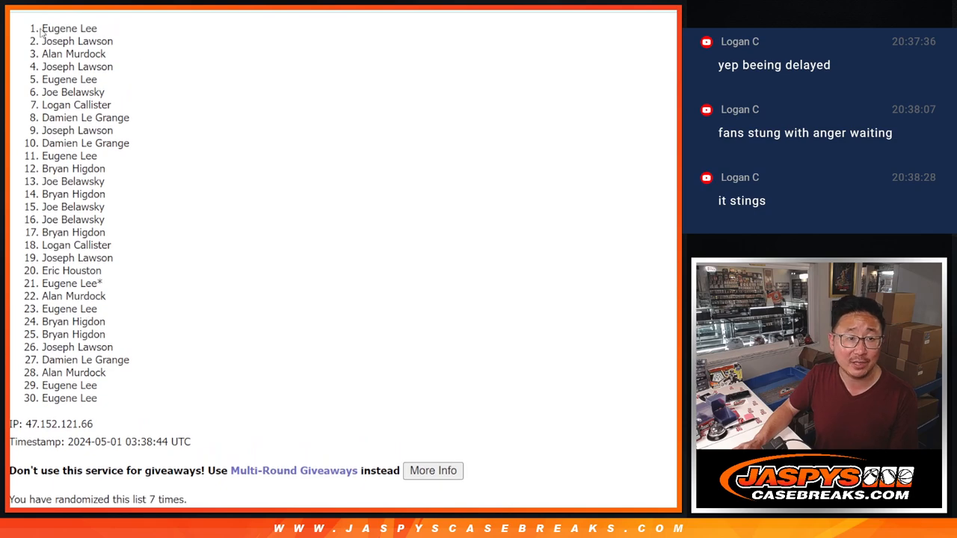
pyautogui.moveTo(42, 29); pyautogui.dragTo(113, 41)
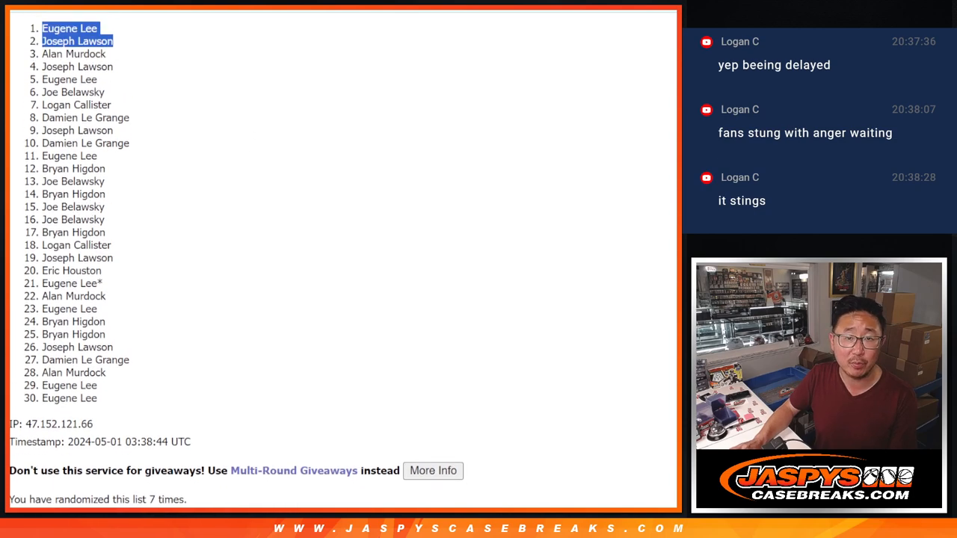